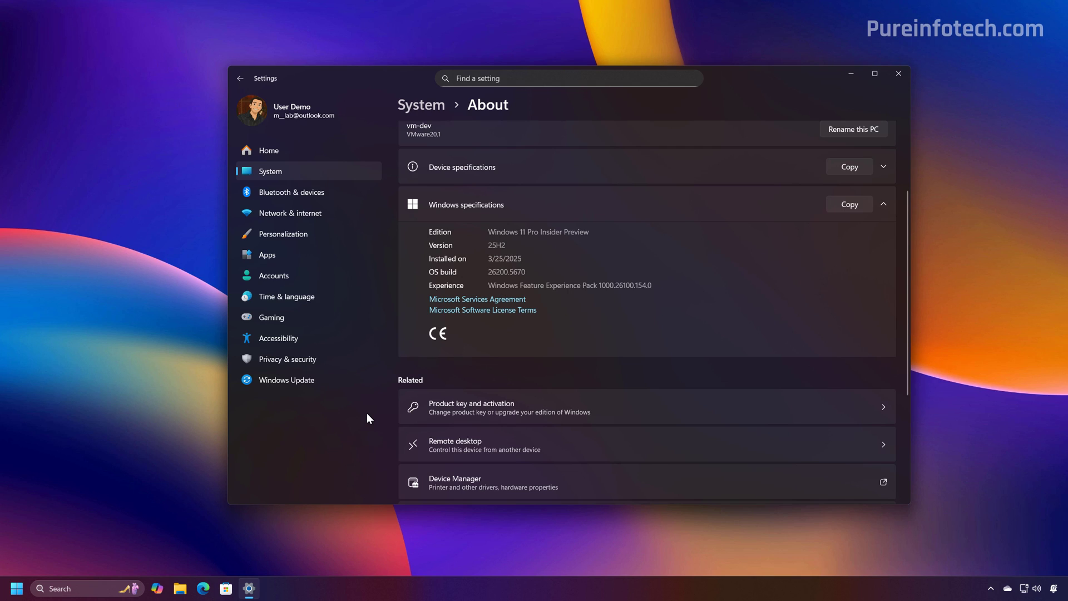
mouse_move(360, 448)
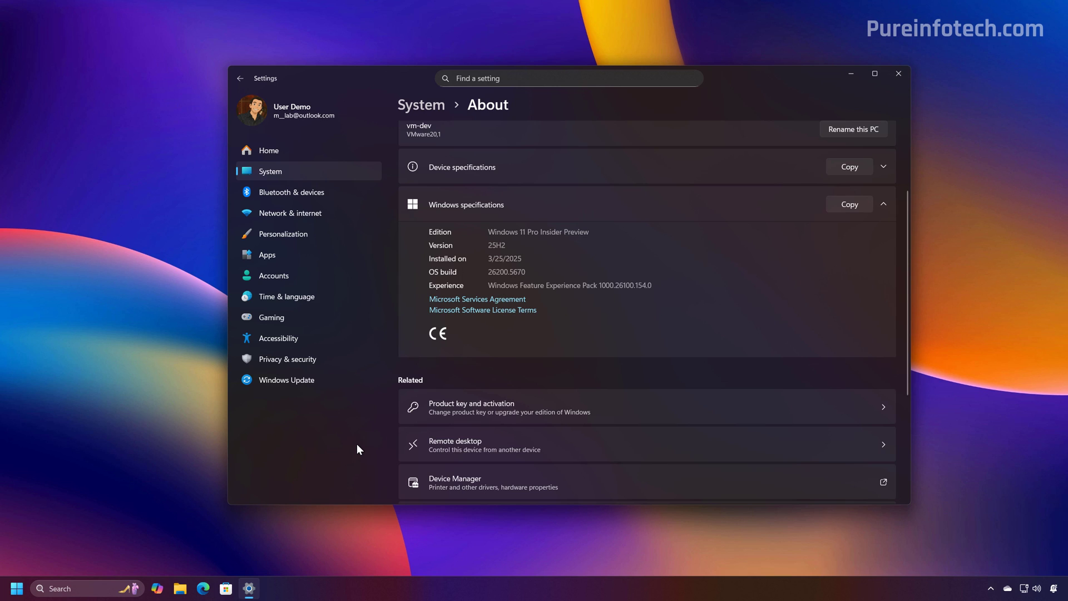
Close the Settings About page so the desktop shows
click(898, 74)
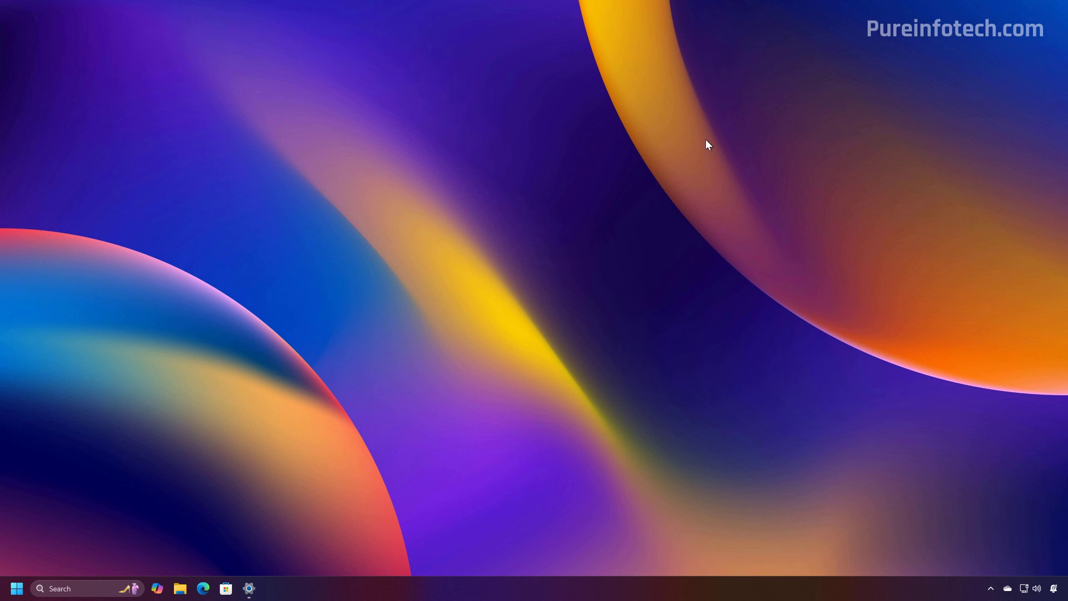
Search 'group' from Start and launch the Group Policy Editor
click(16, 588)
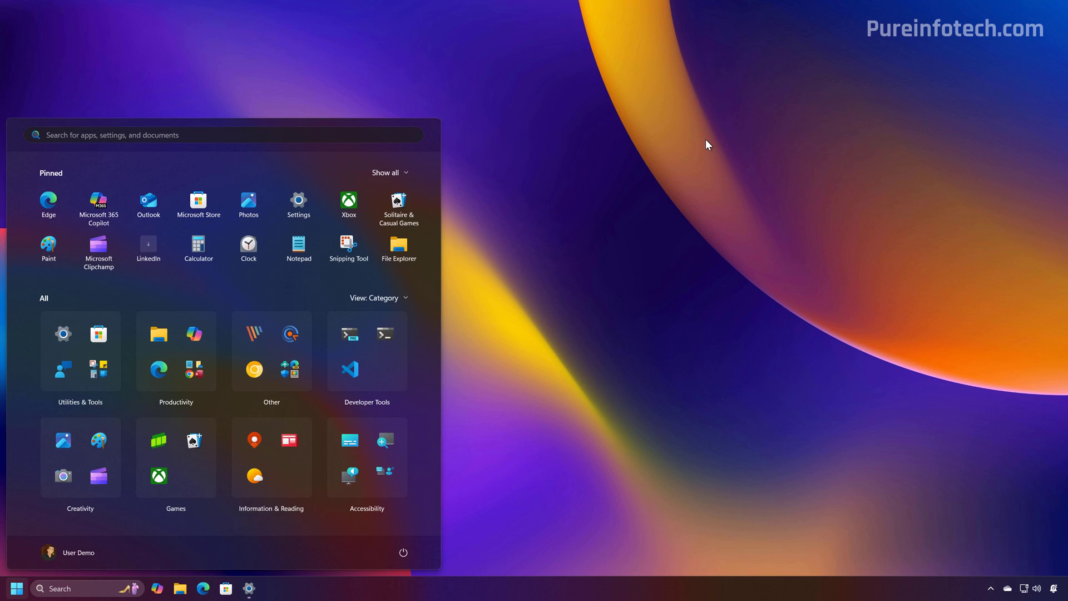
text(group)
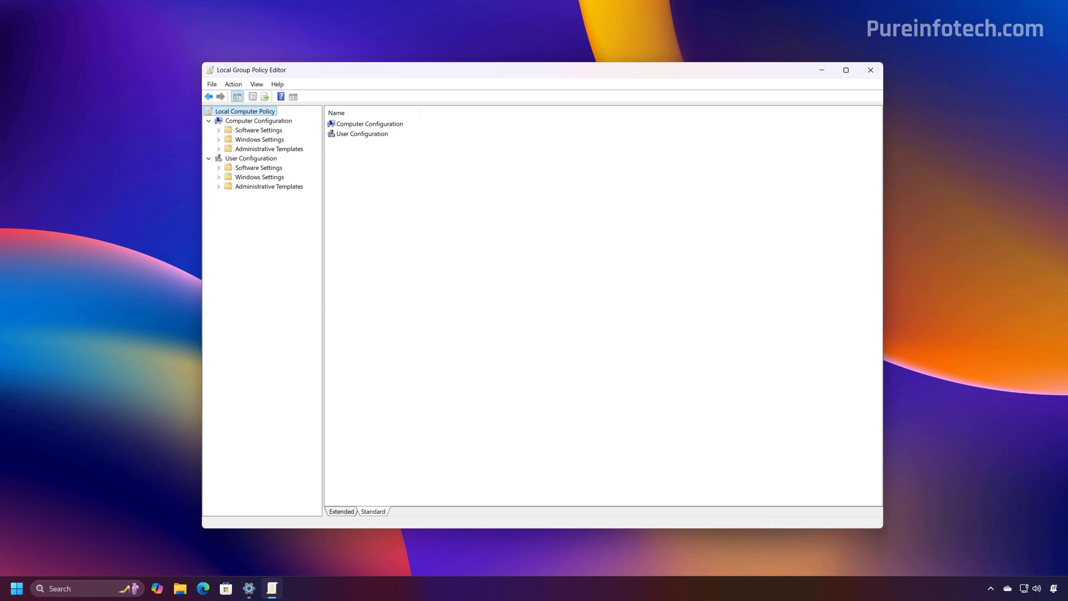
click(257, 120)
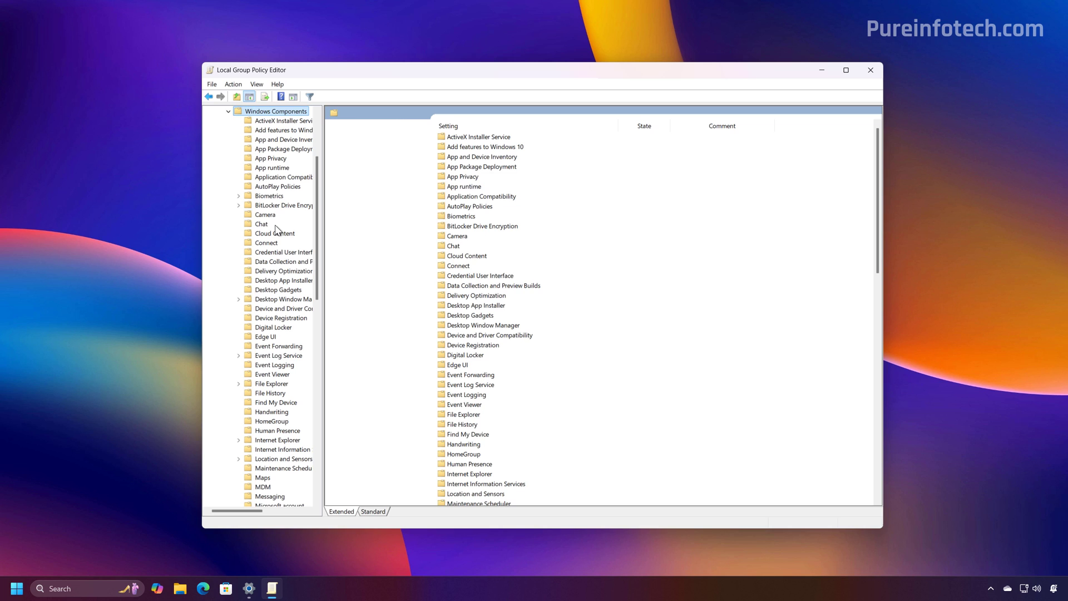
Navigate to App Package Deployment and select the Store packages removal policy
click(292, 150)
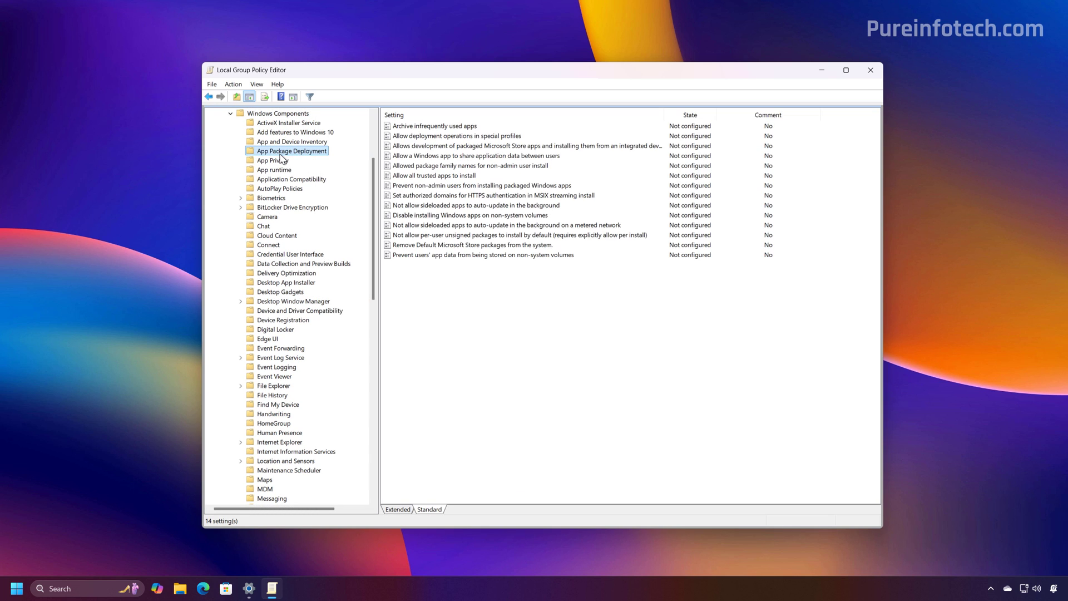
click(845, 69)
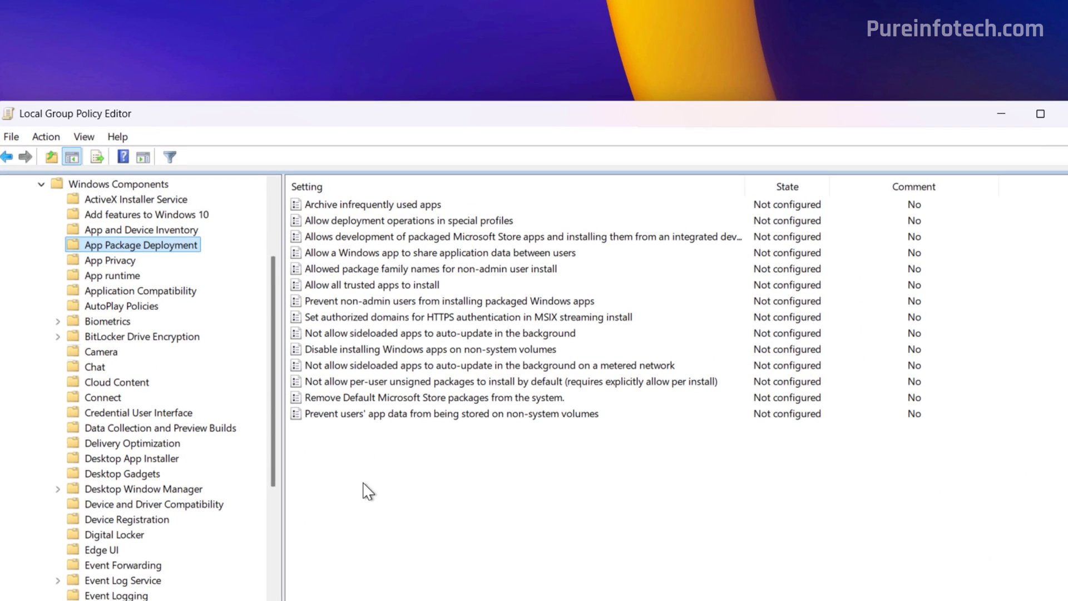
click(435, 398)
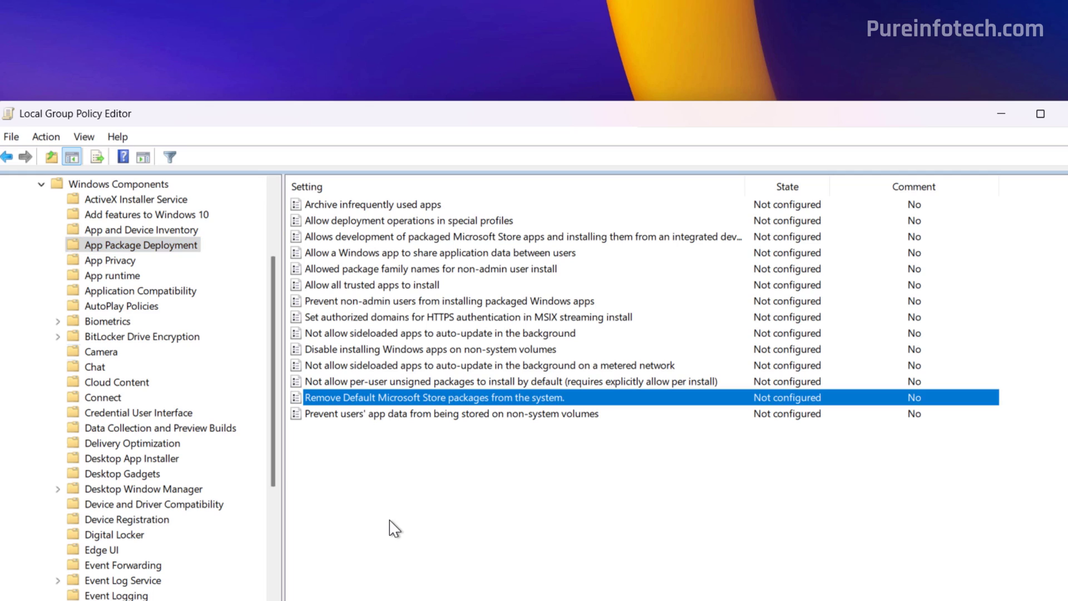
mouse_move(417, 512)
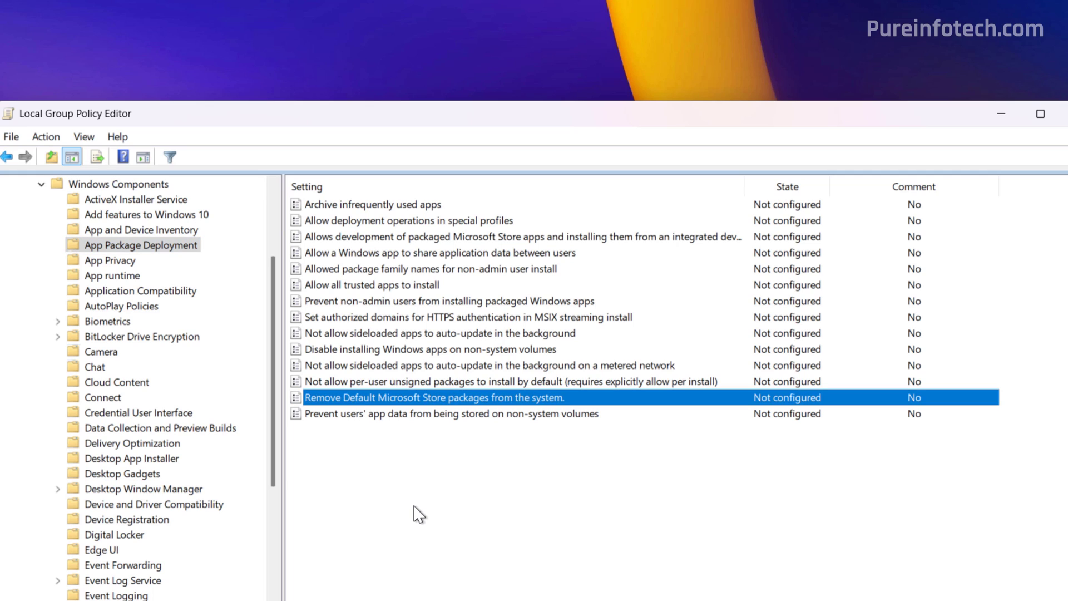
Set 'Remove Default Microsoft Store packages' to Enabled with the chosen apps and apply it
right_click(437, 397)
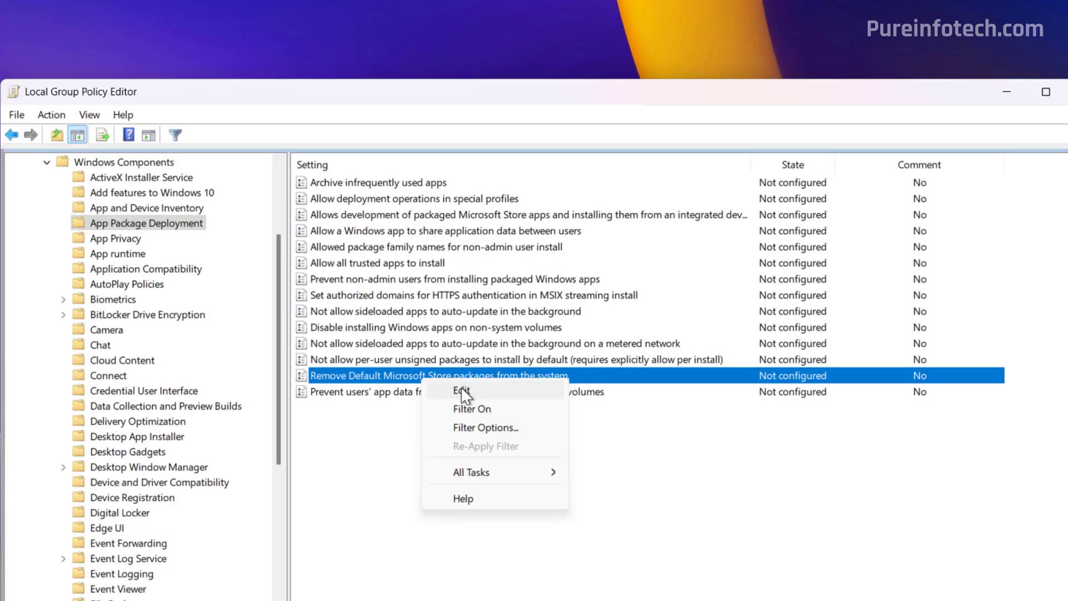
click(461, 391)
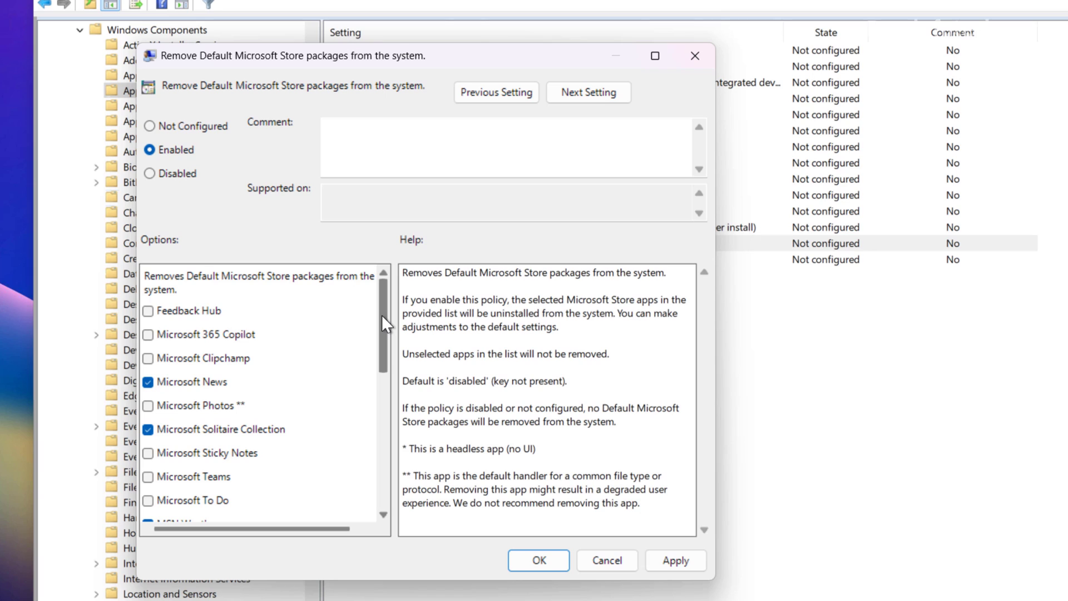
scroll(down, 3)
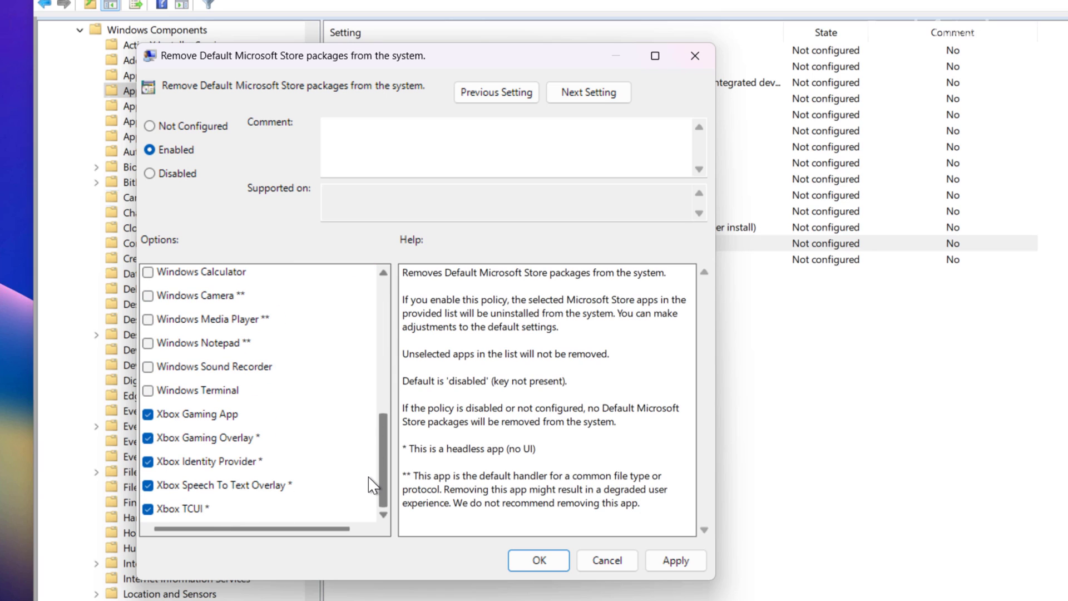
scroll(up, 3)
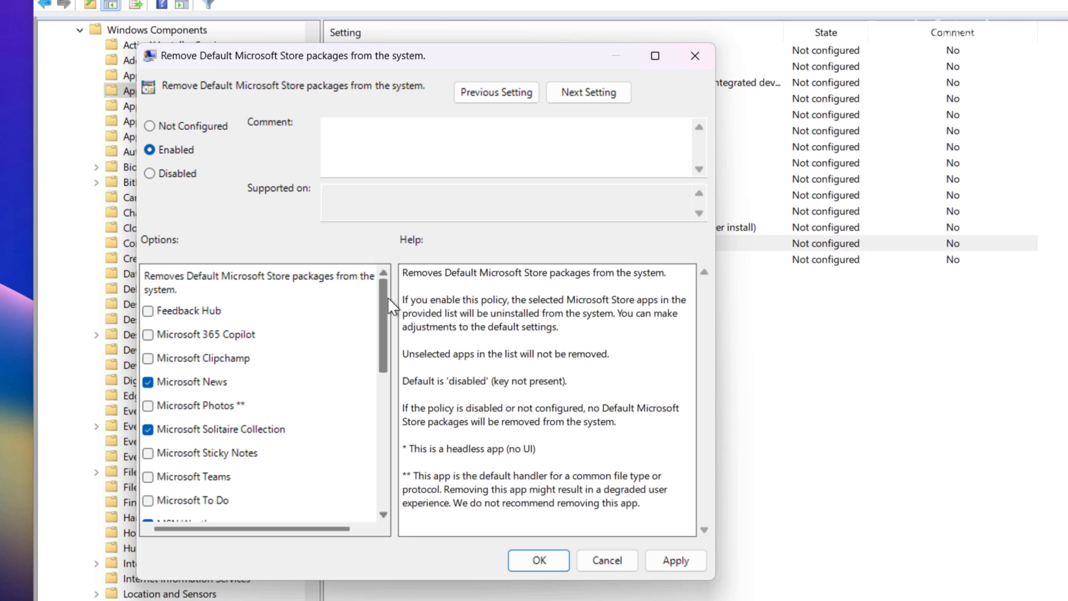
click(538, 559)
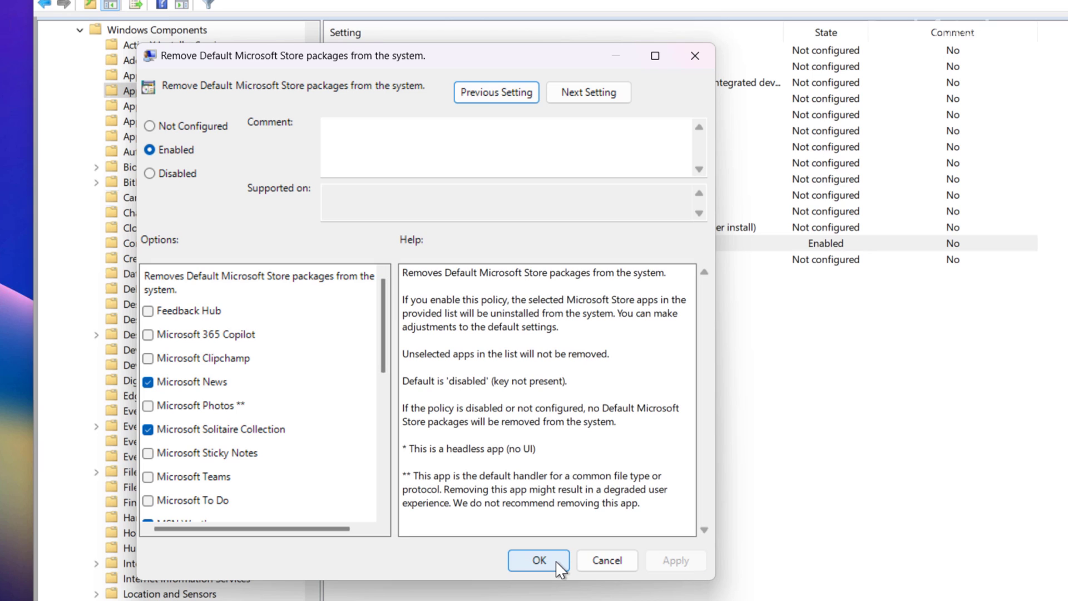
click(538, 560)
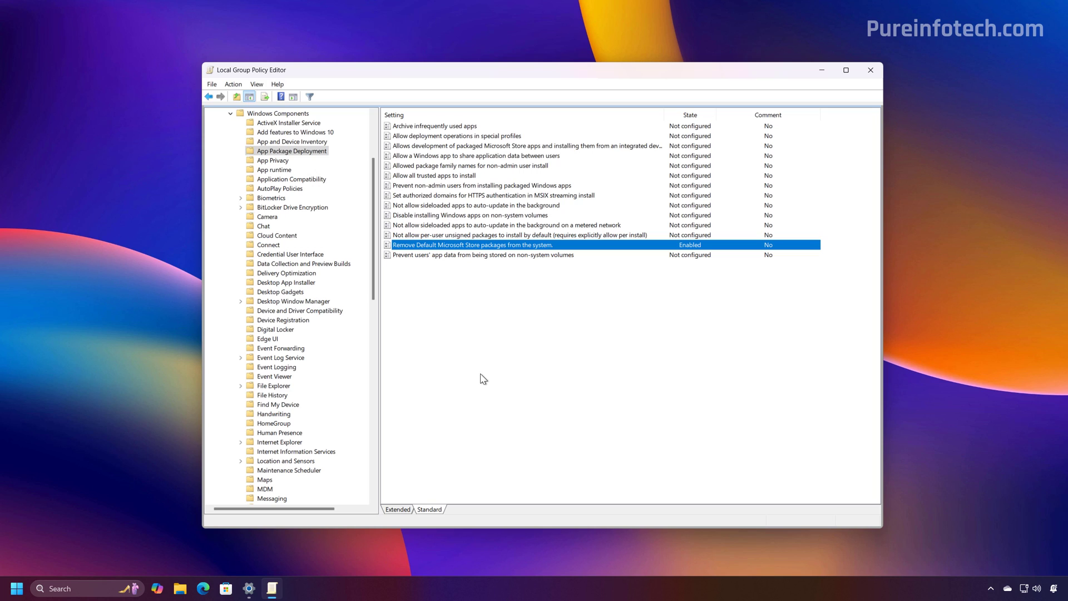
mouse_move(470, 408)
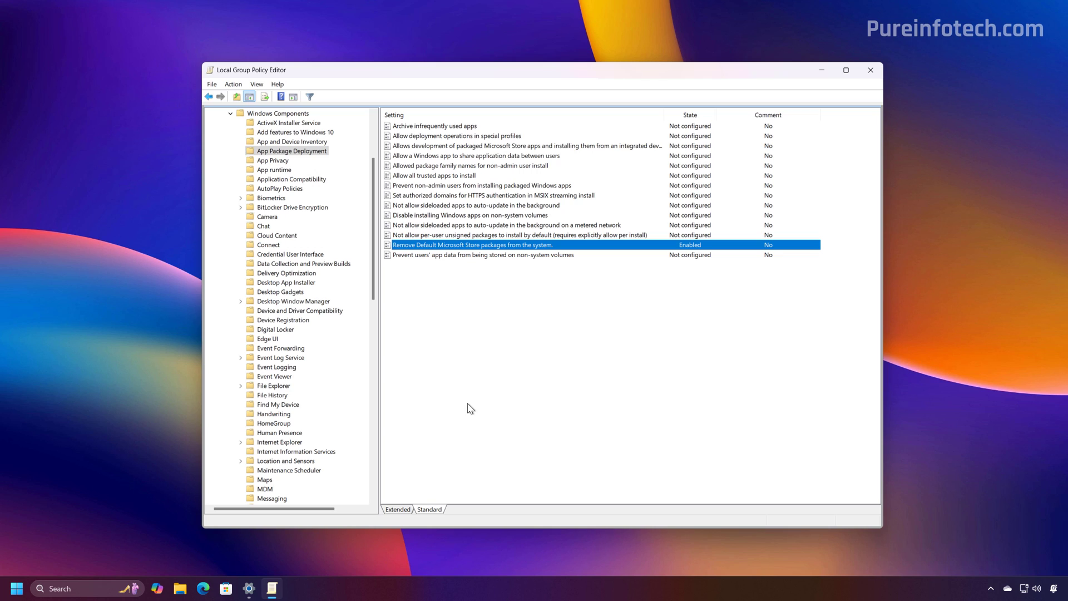
mouse_move(451, 247)
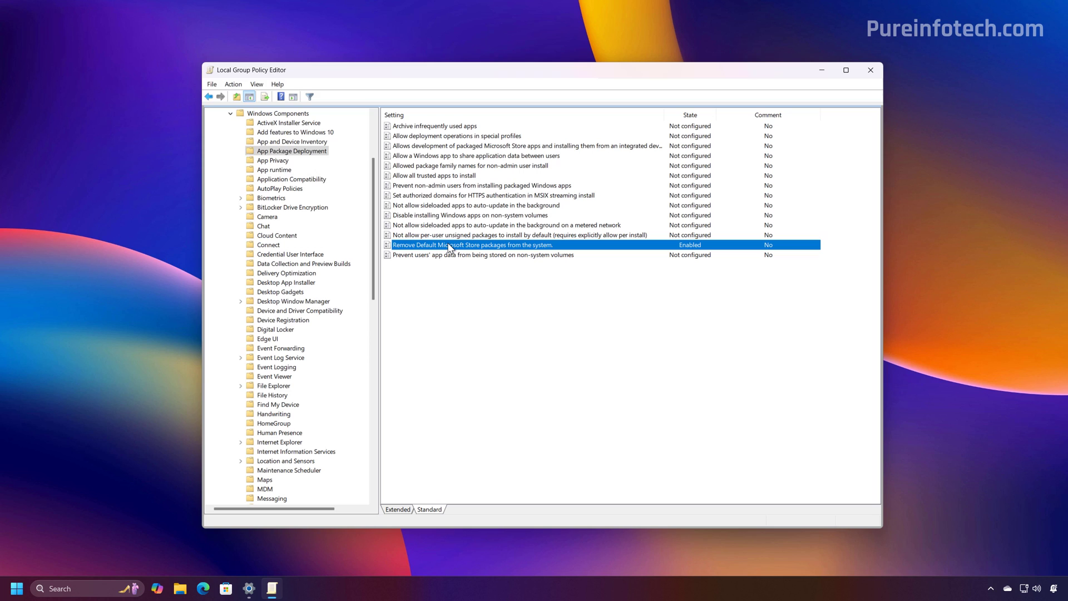
double_click(473, 245)
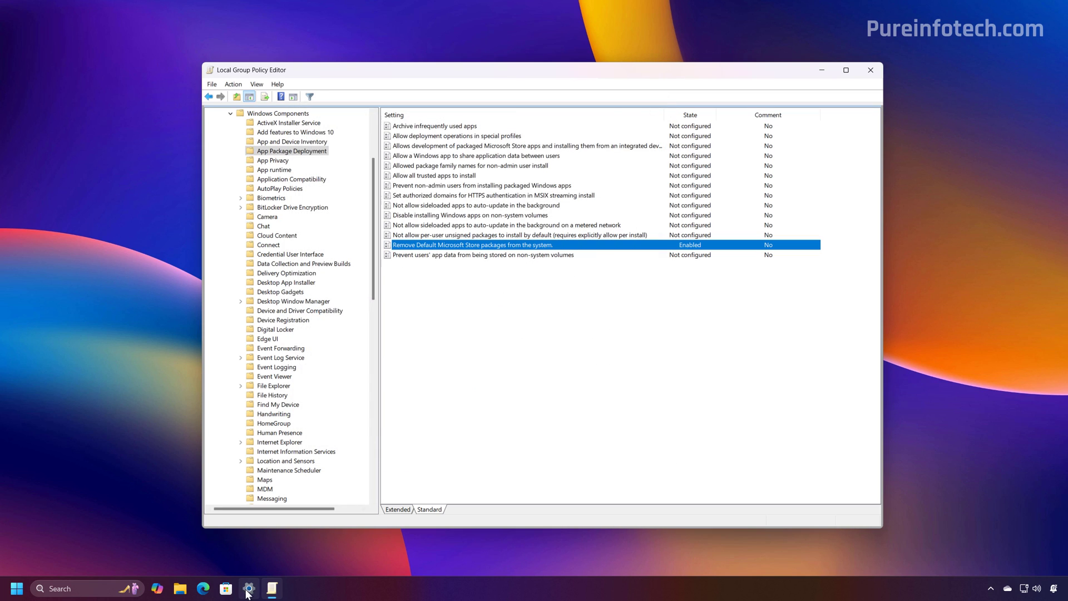
Add a new local account named admin under Other Users in Settings
click(248, 588)
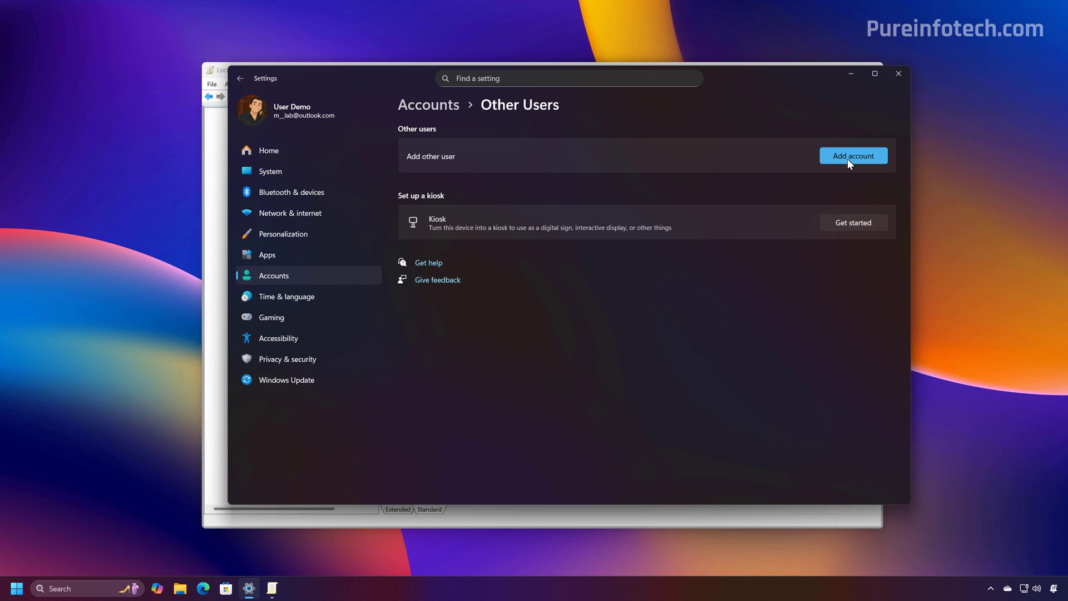
click(854, 155)
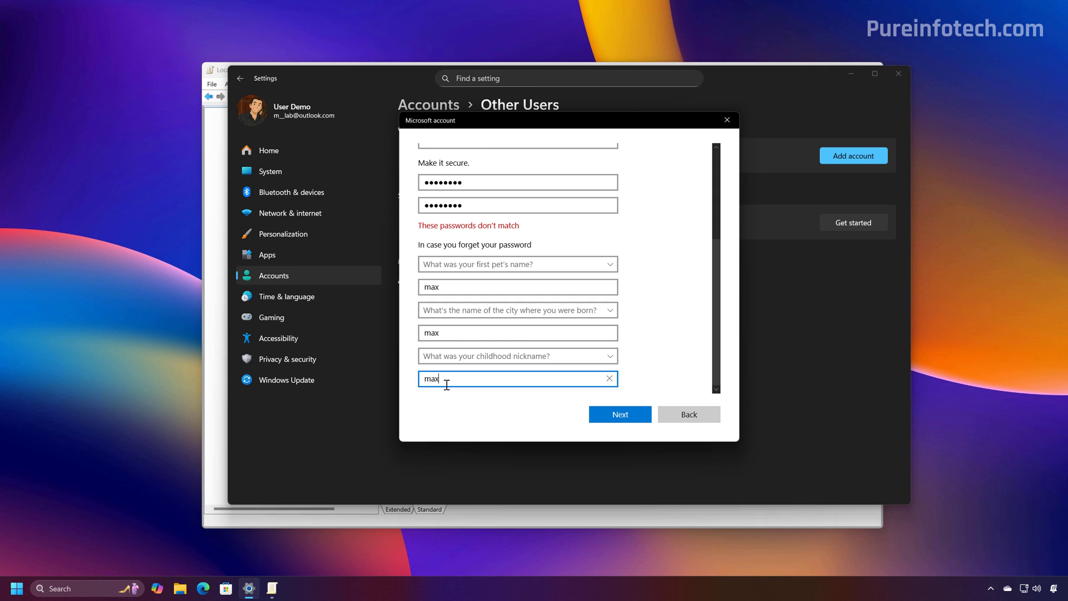
mouse_move(476, 198)
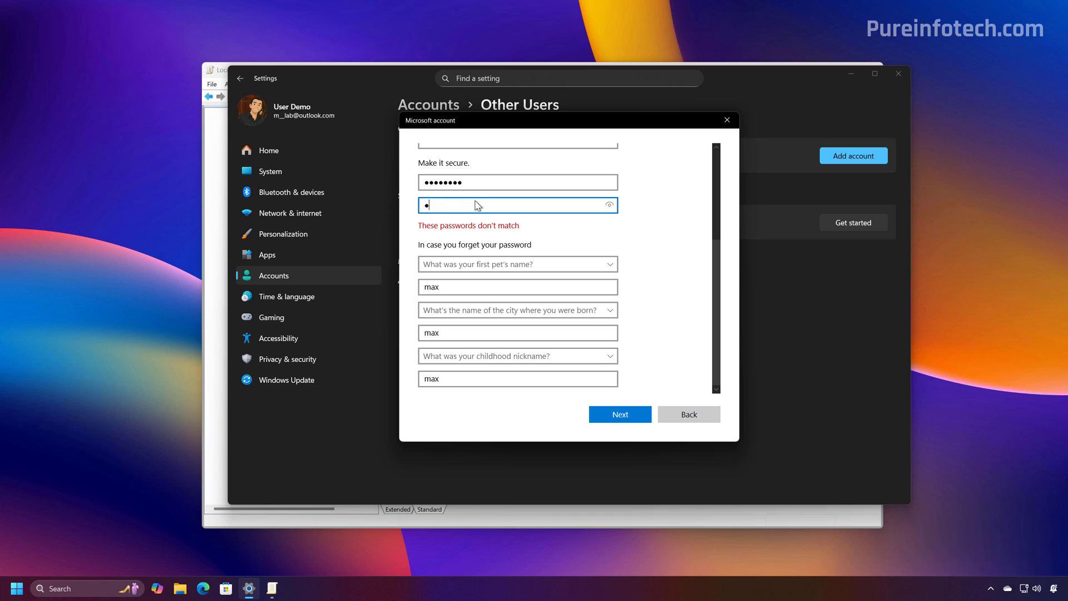
click(618, 414)
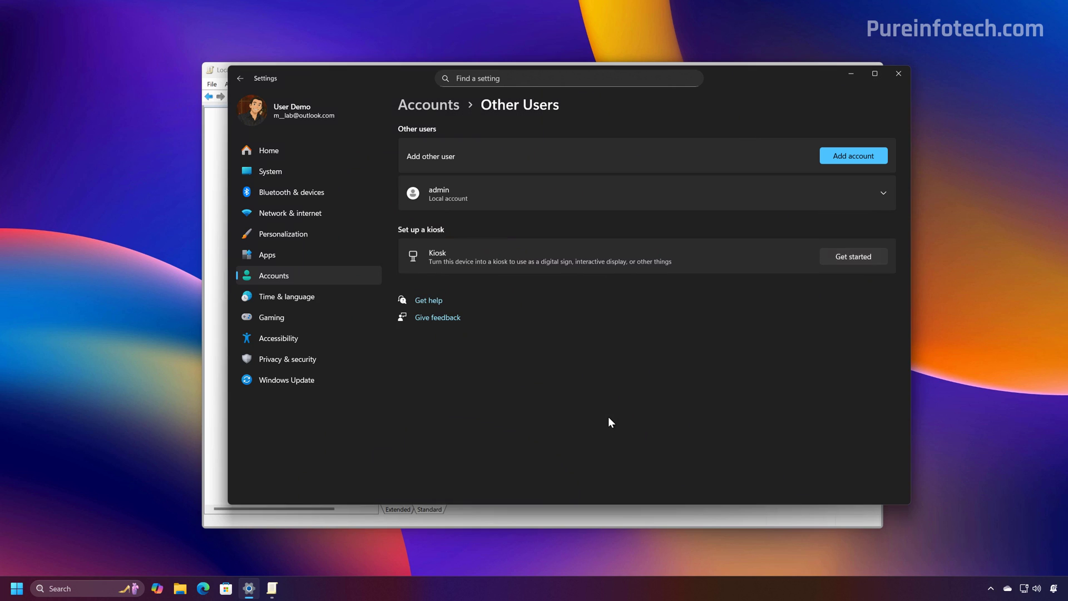
Switch to the admin account from the Start menu
click(17, 588)
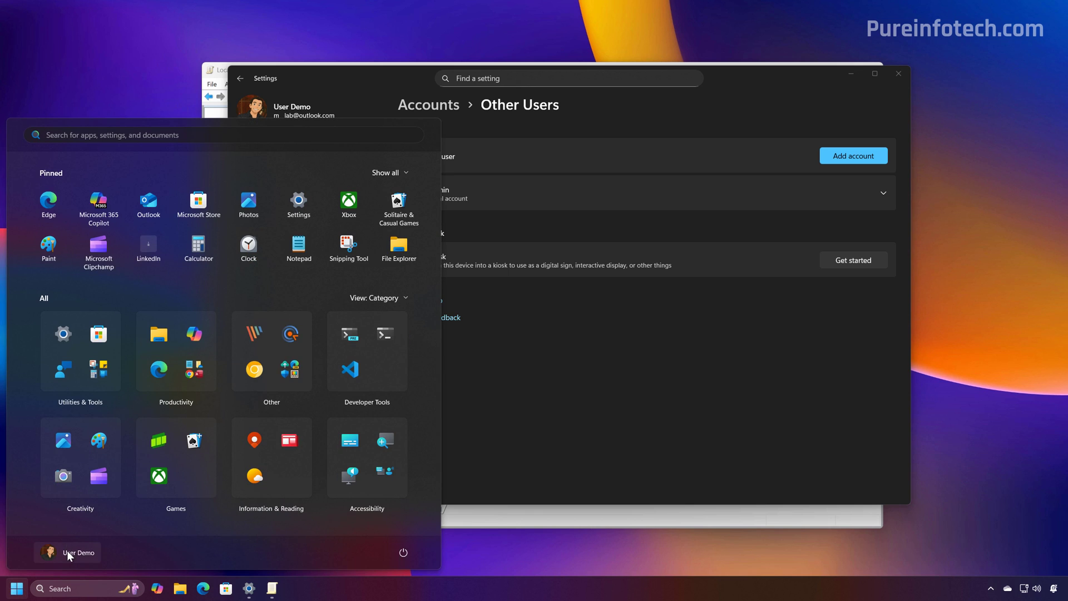
click(68, 552)
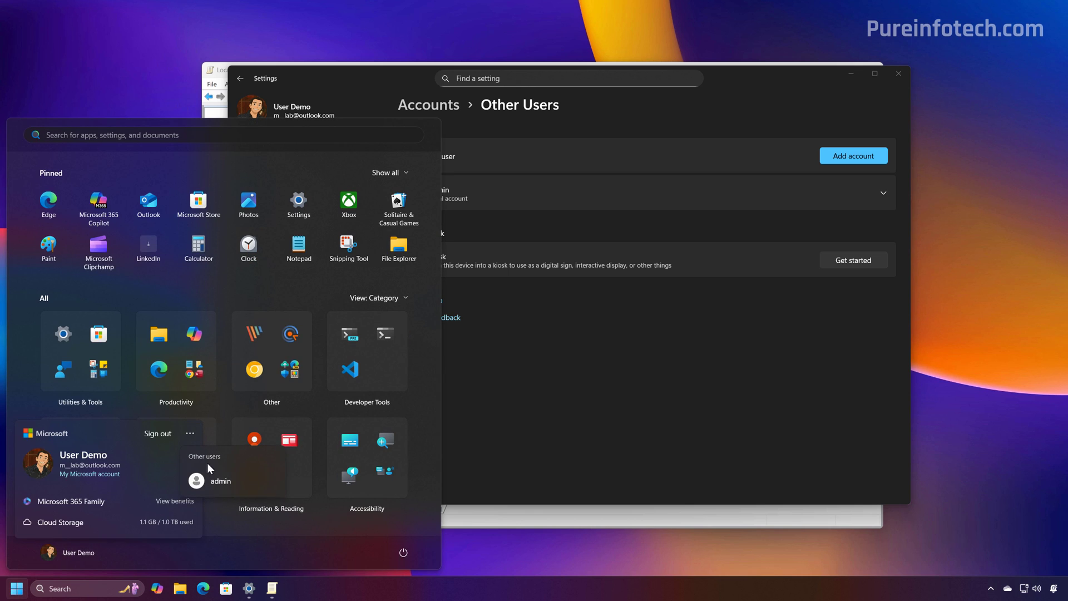
click(219, 481)
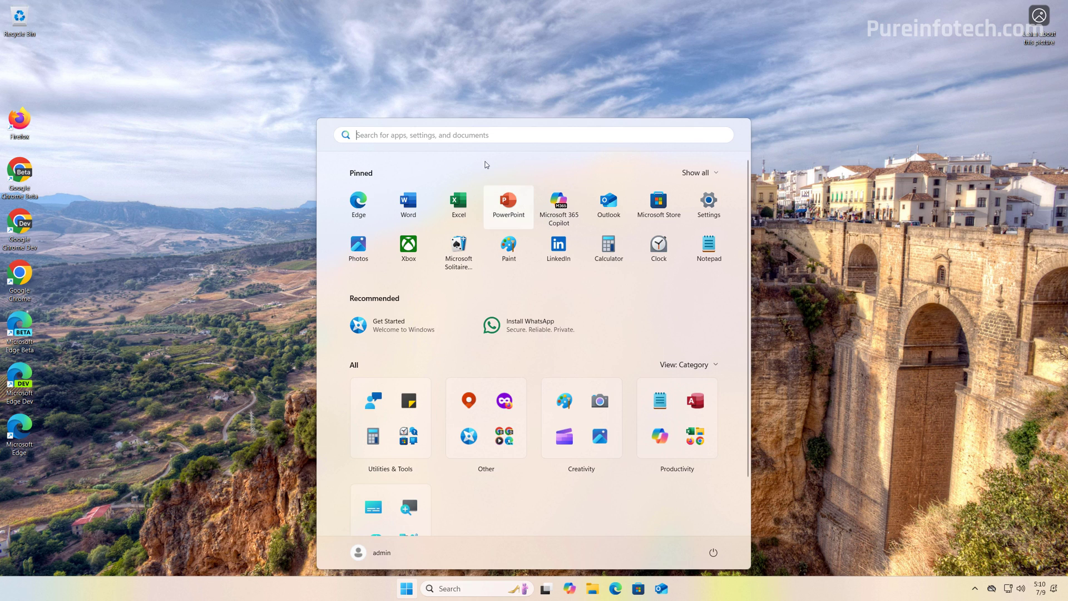
Search Start for 'xbox' and 'new' to check whether those apps remain
text(xbox)
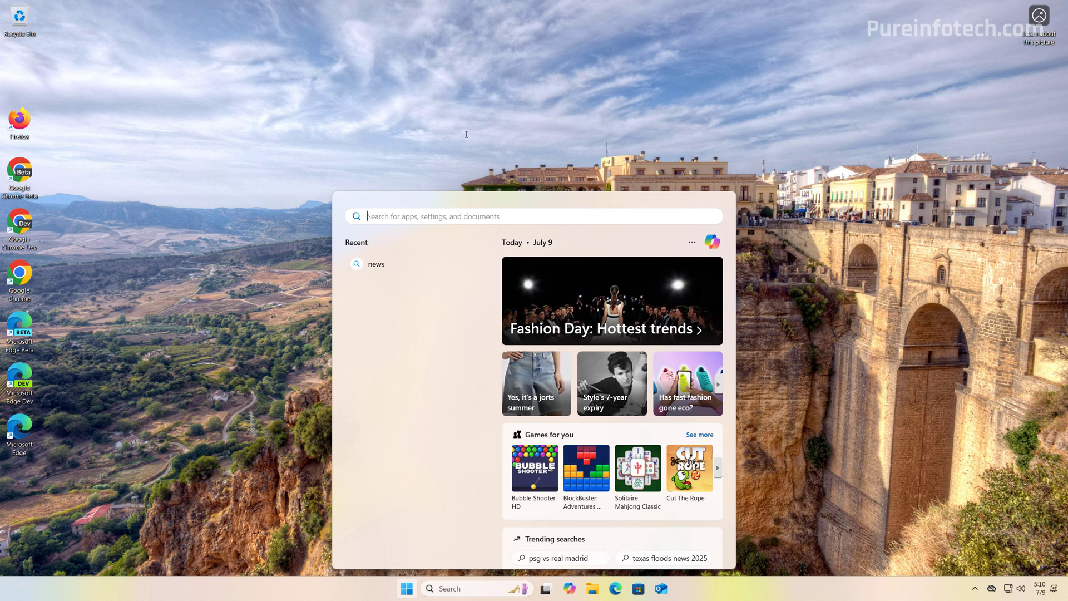
text(new)
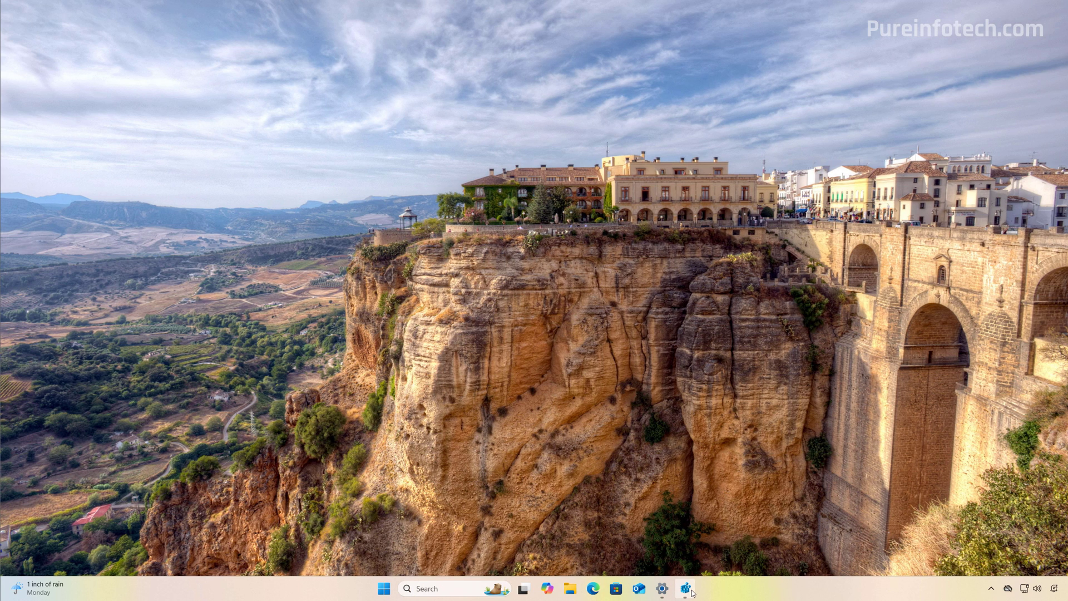
View the RemovePackage value of the Xbox TCUI key under RemoveDefaultMicrosoftStorePackages
click(688, 589)
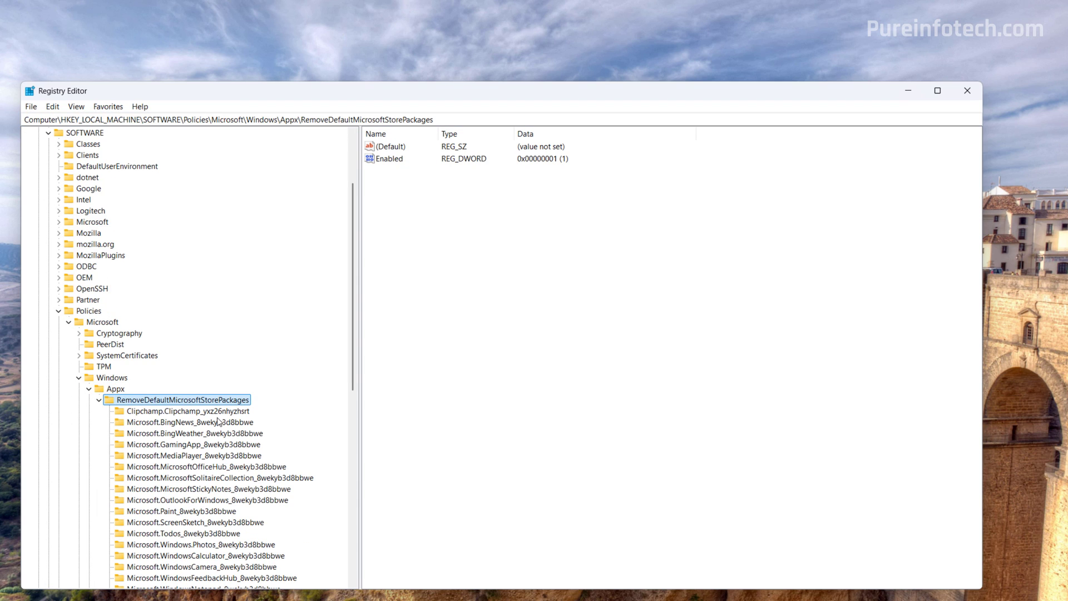
scroll(down, 3)
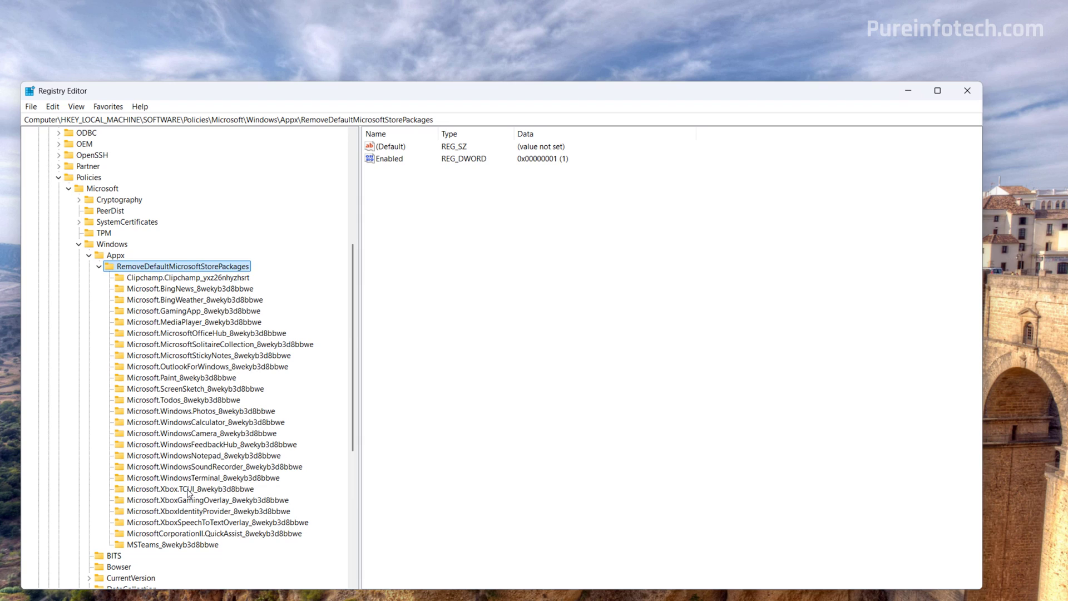
click(192, 488)
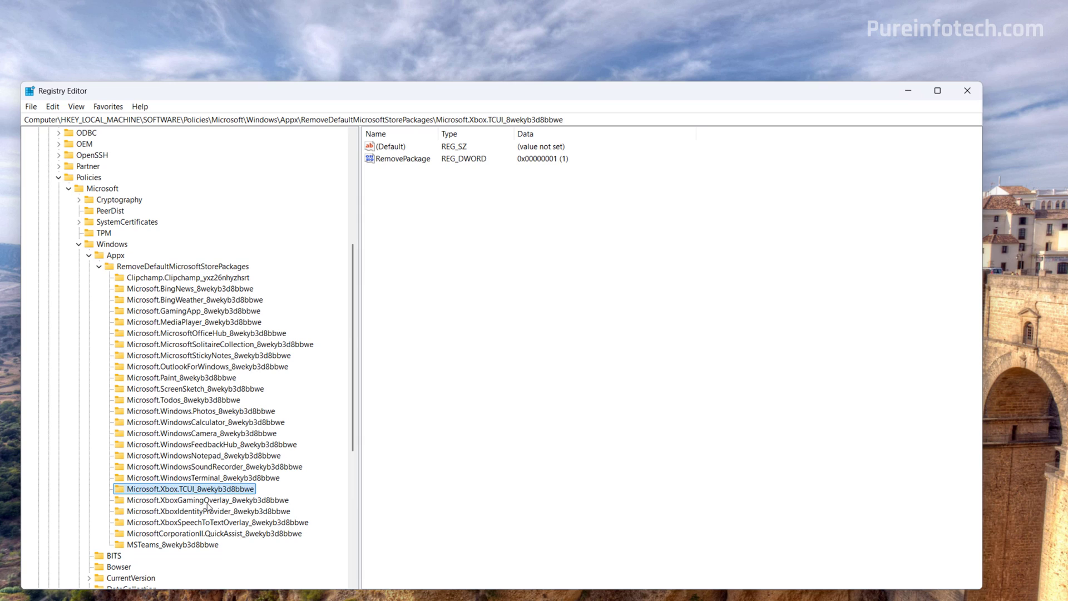
click(402, 159)
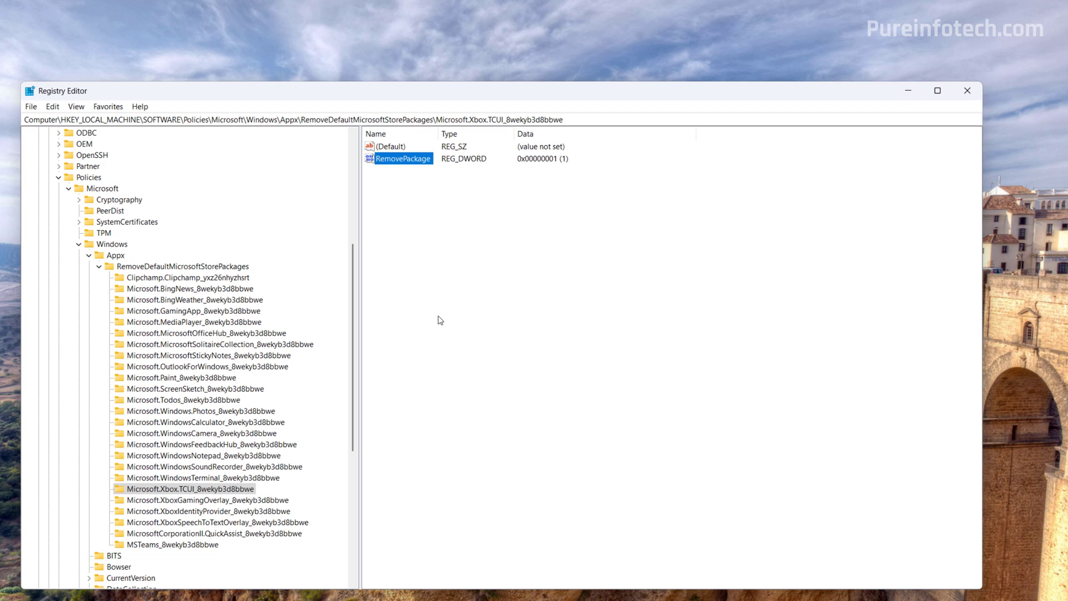
mouse_move(187, 326)
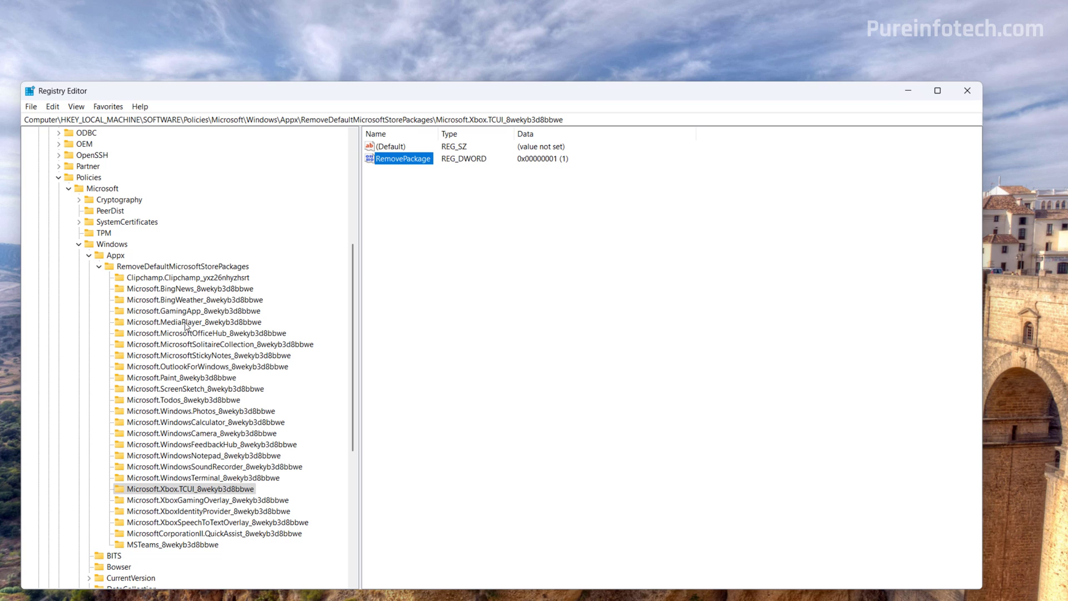
View the RemovePackage value of the Media Player package key
click(194, 322)
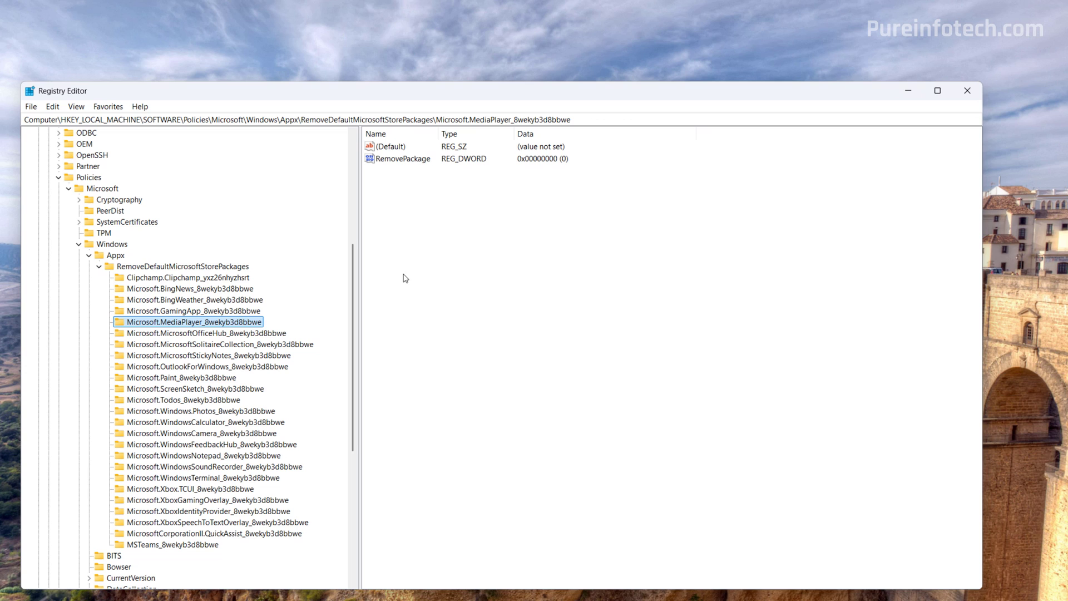
click(404, 158)
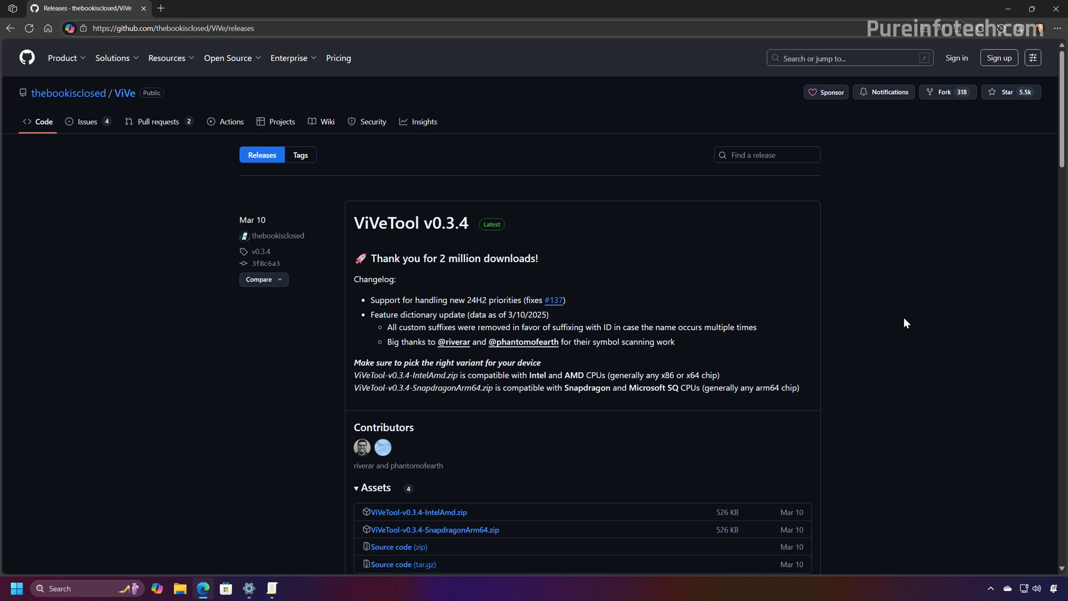
mouse_move(873, 346)
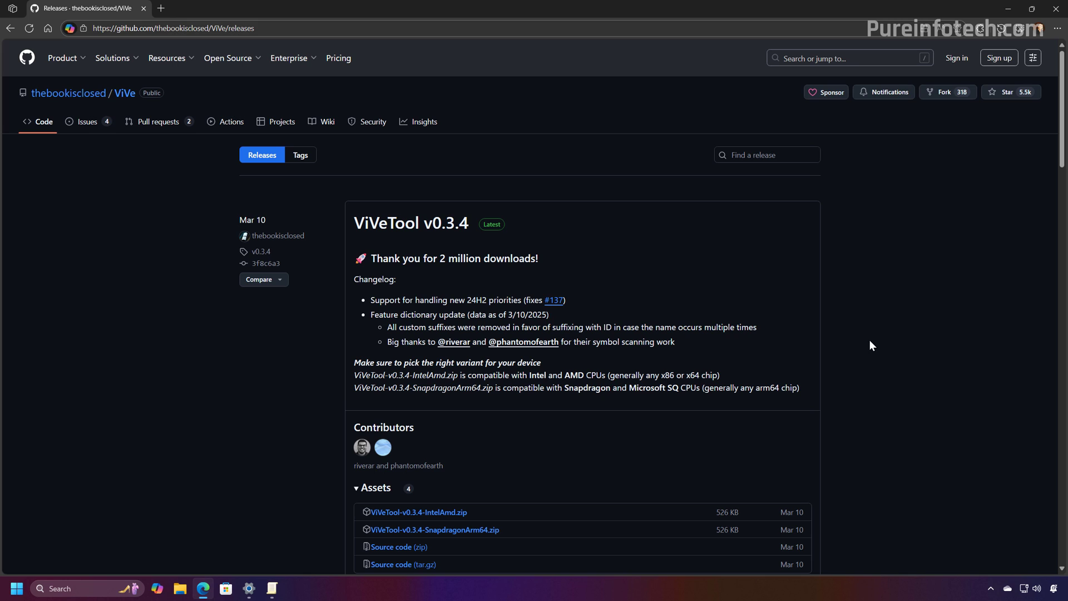
mouse_move(124, 36)
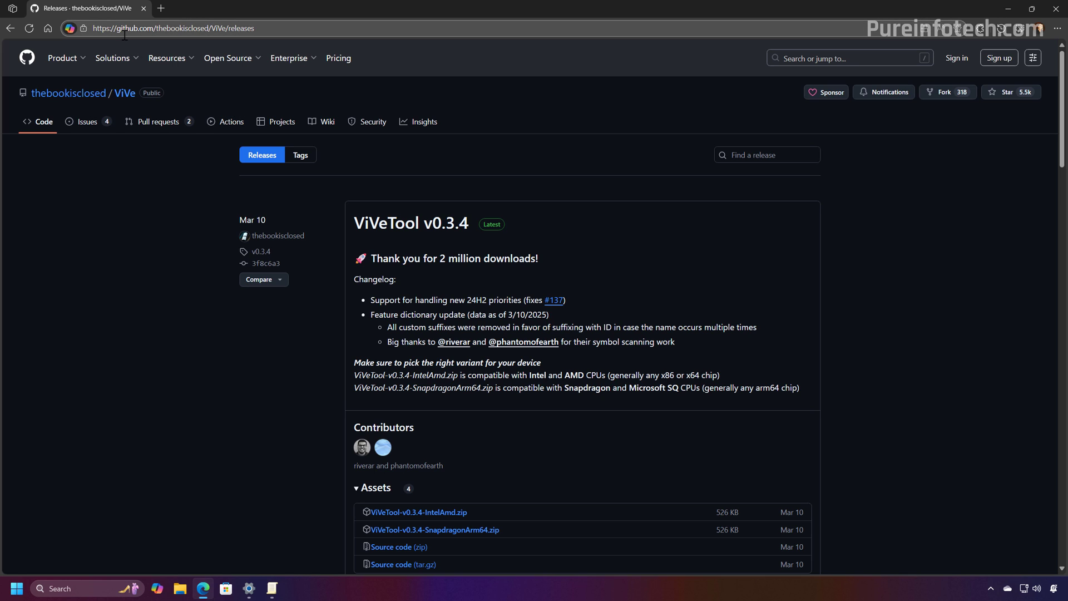
Download ViVeTool-v0.3.4-IntelAmd.zip from the release Assets
scroll(down, 3)
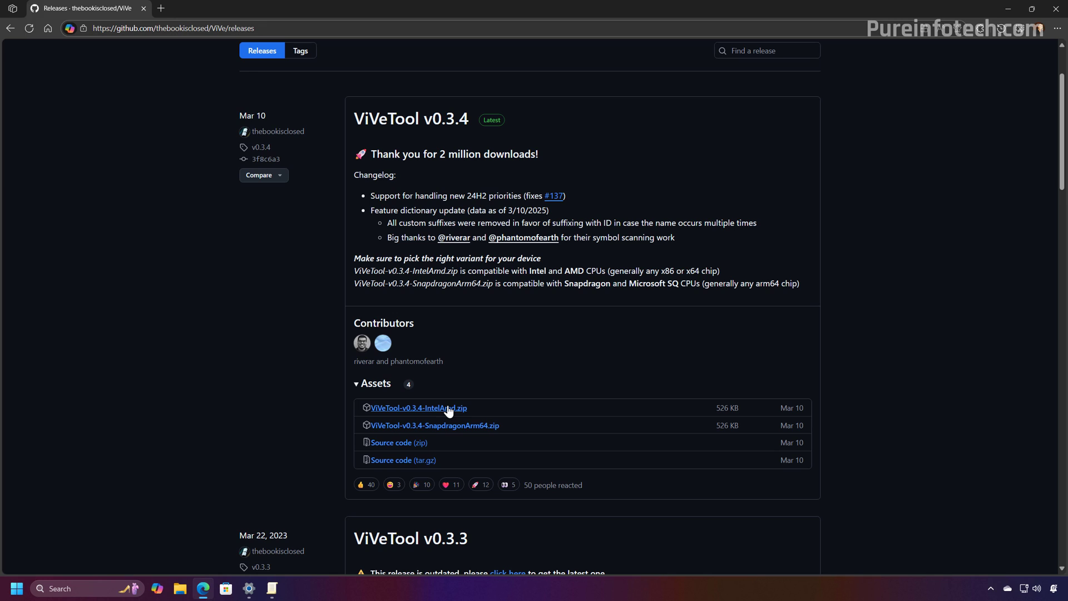
click(418, 407)
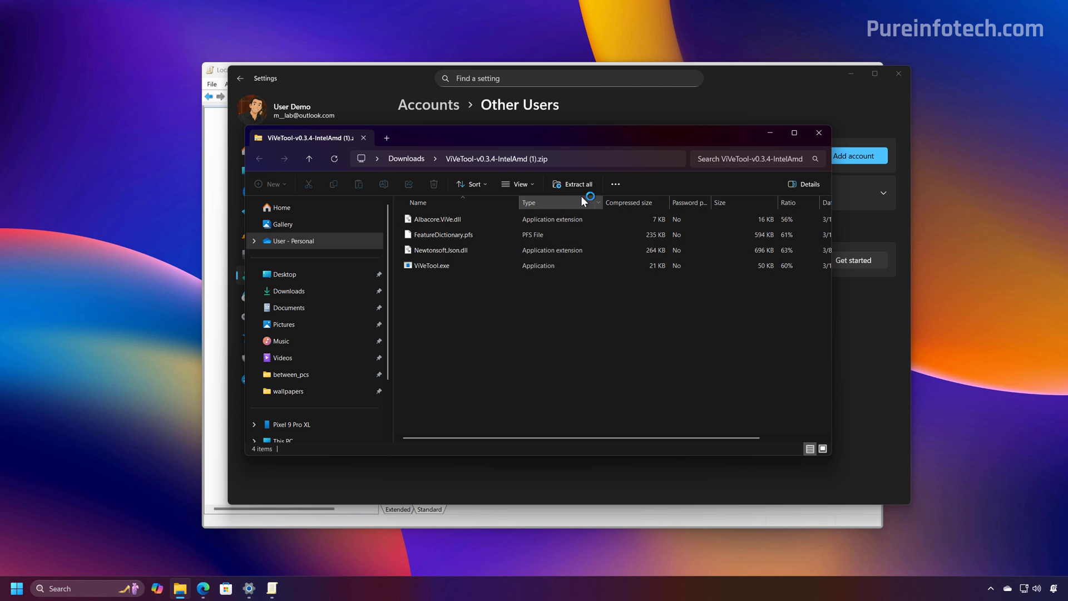
Extract the zip into Downloads\ViVeTool and copy that folder's path
click(574, 183)
text(C:\Users\m__la\Downloads\ViVeTool)
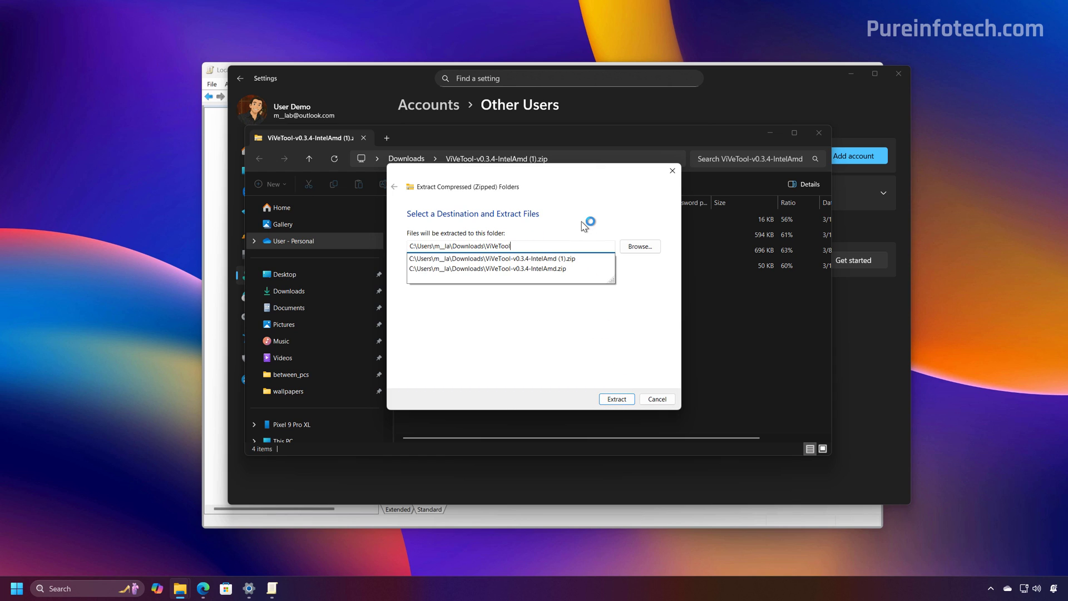
click(615, 398)
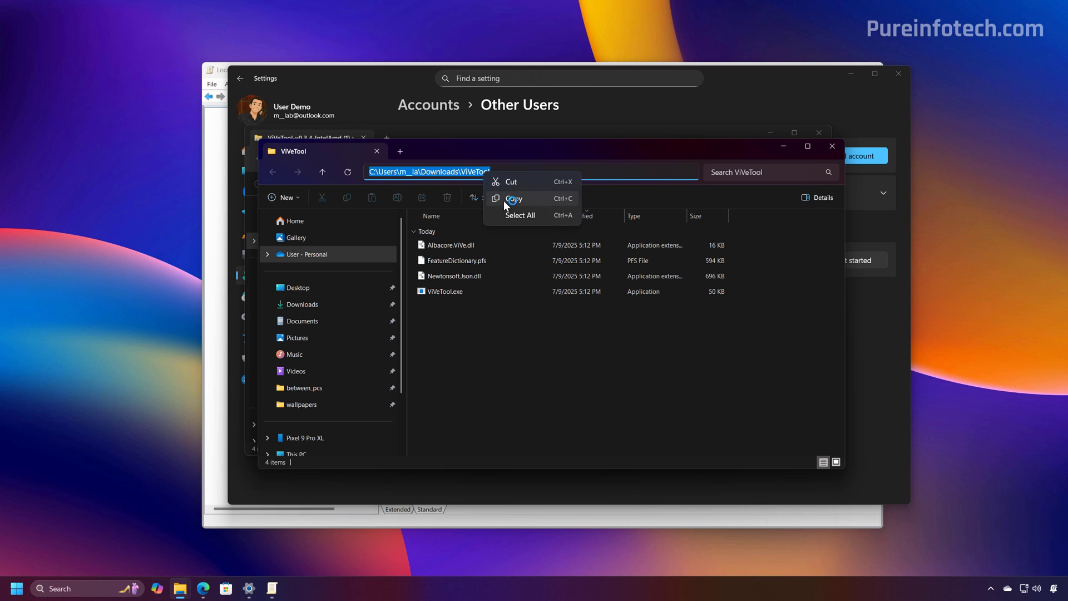
click(14, 587)
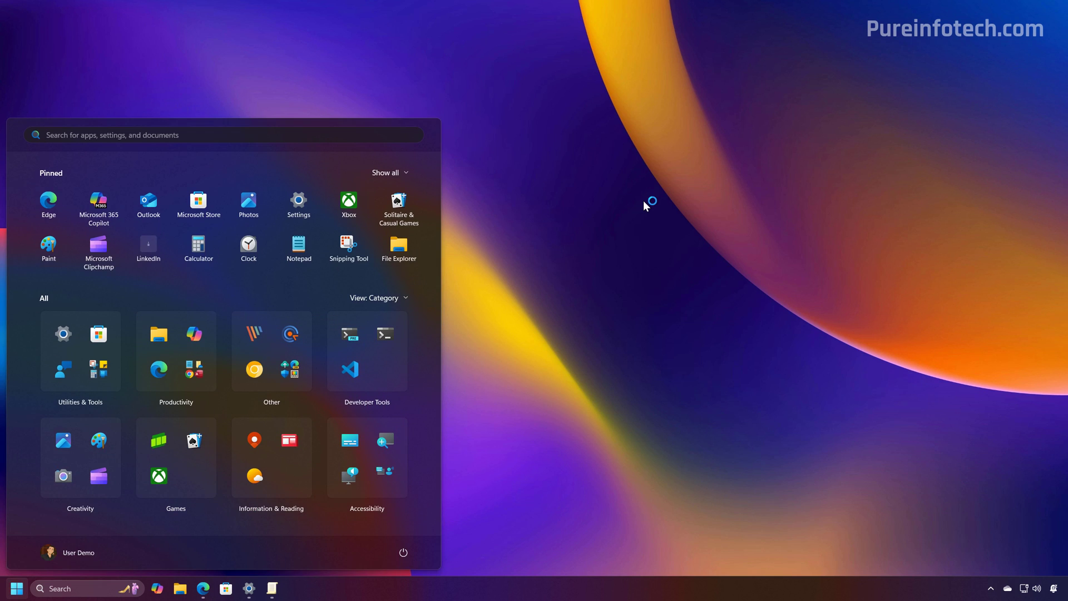
Launch Terminal Preview as administrator
text(terminal Preview)
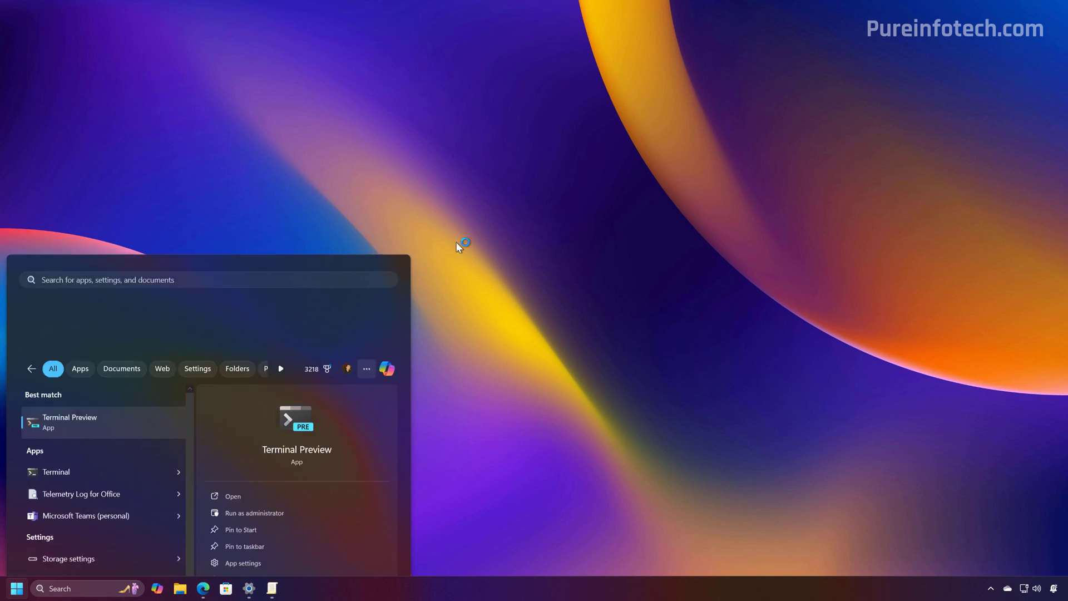
click(253, 512)
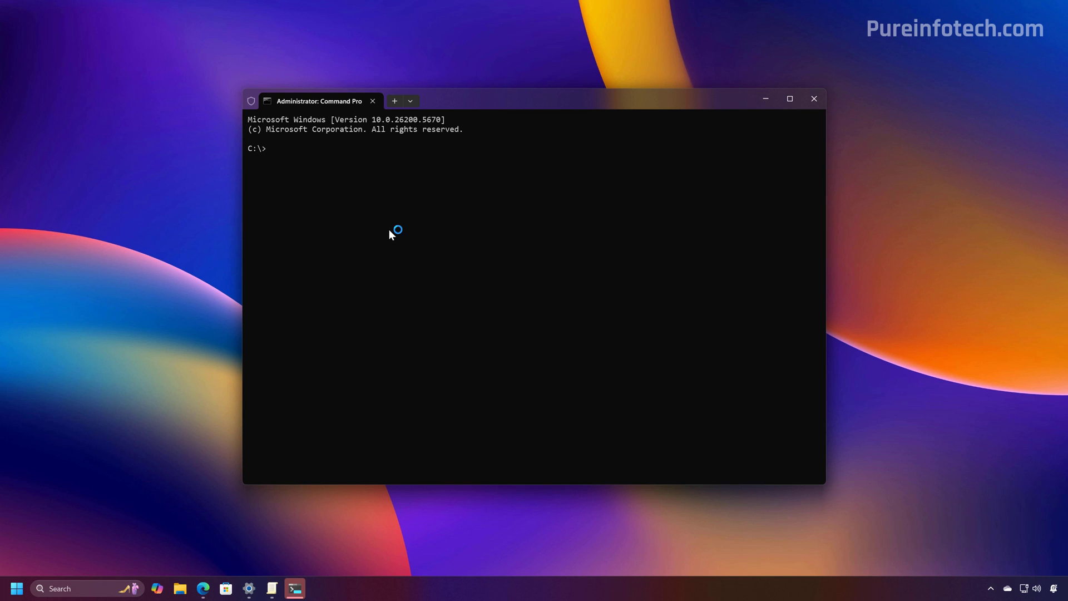
Change directory to C:\Users\m__la\Downloads\ViVeTool and run the enable command for IDs 48433719,57056100
text(cd)
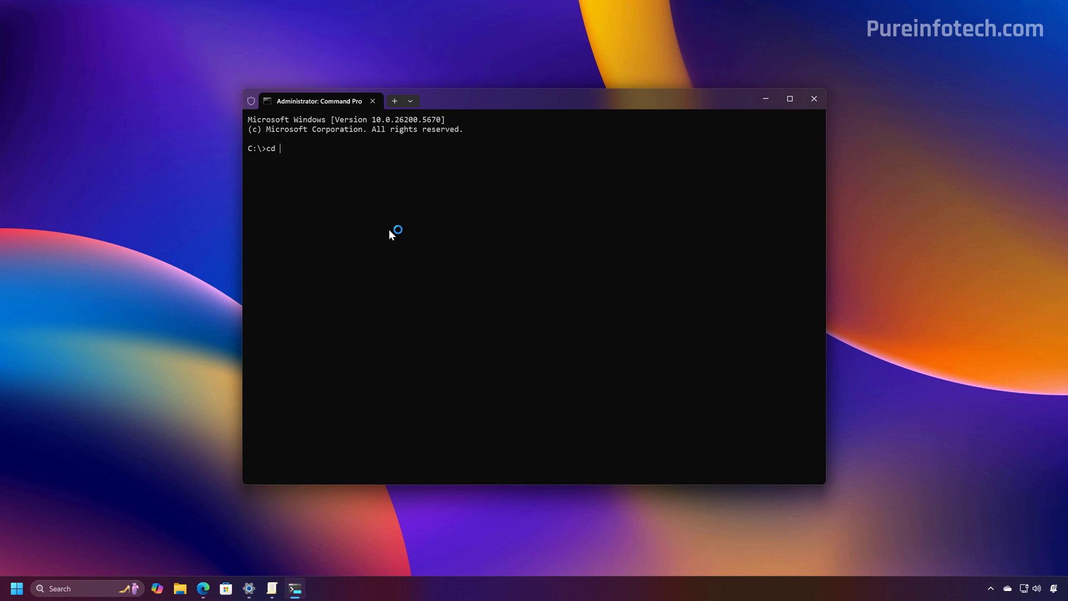
text(C:\Users\m__la\Downloads\ViVeTool)
text(vivetool /enable /id:48433719,57056100)
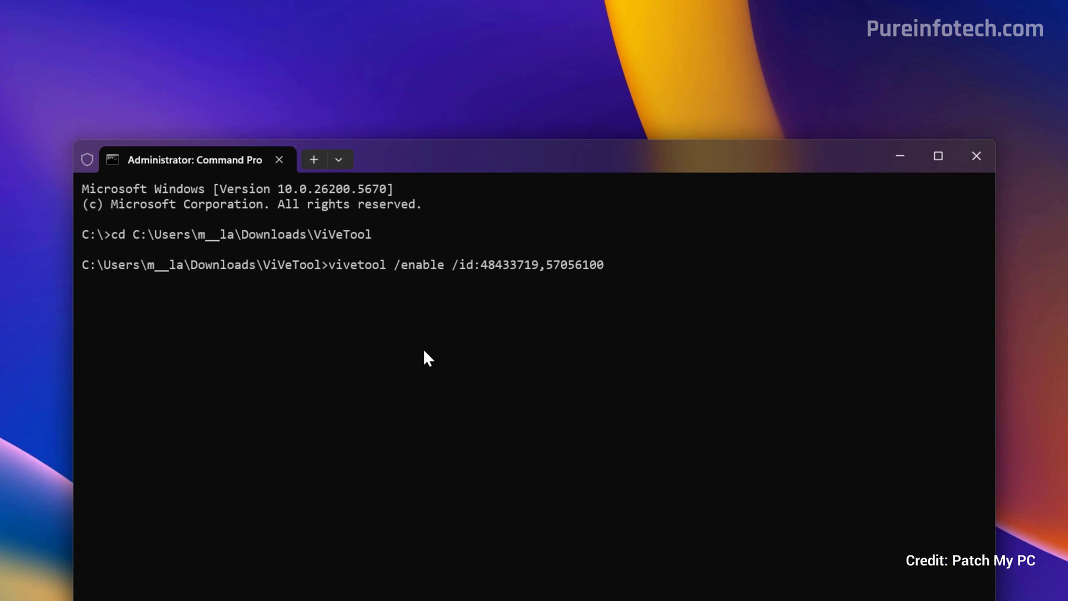
key(Return)
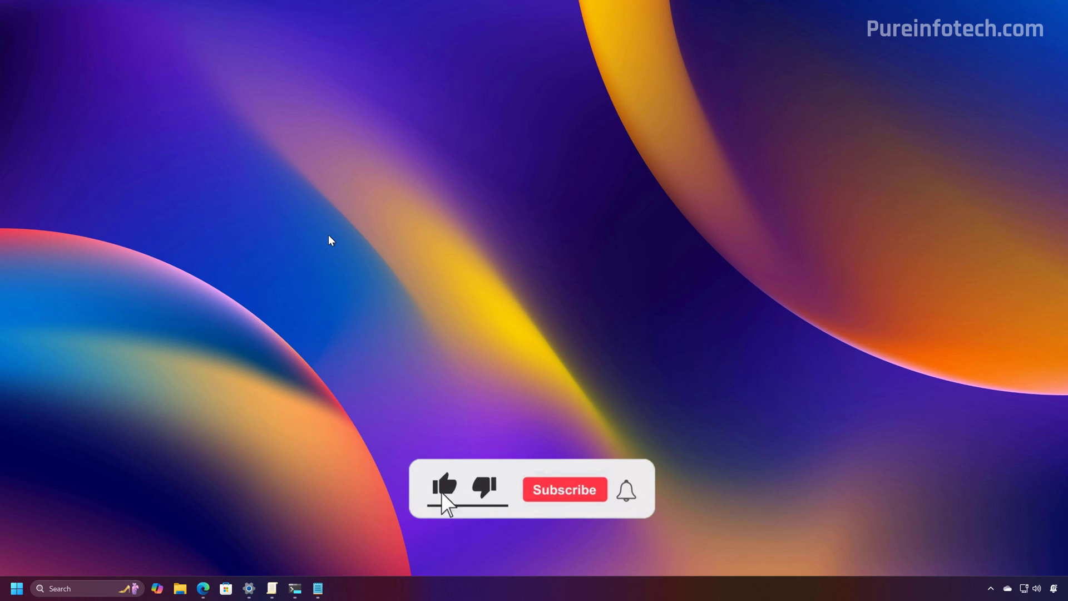
click(564, 490)
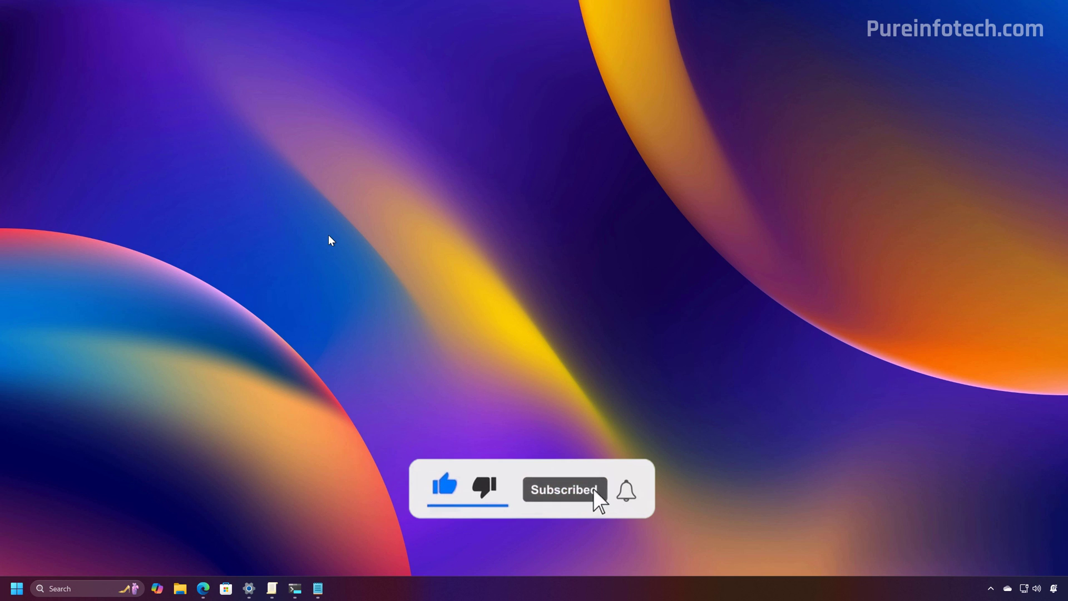
click(625, 490)
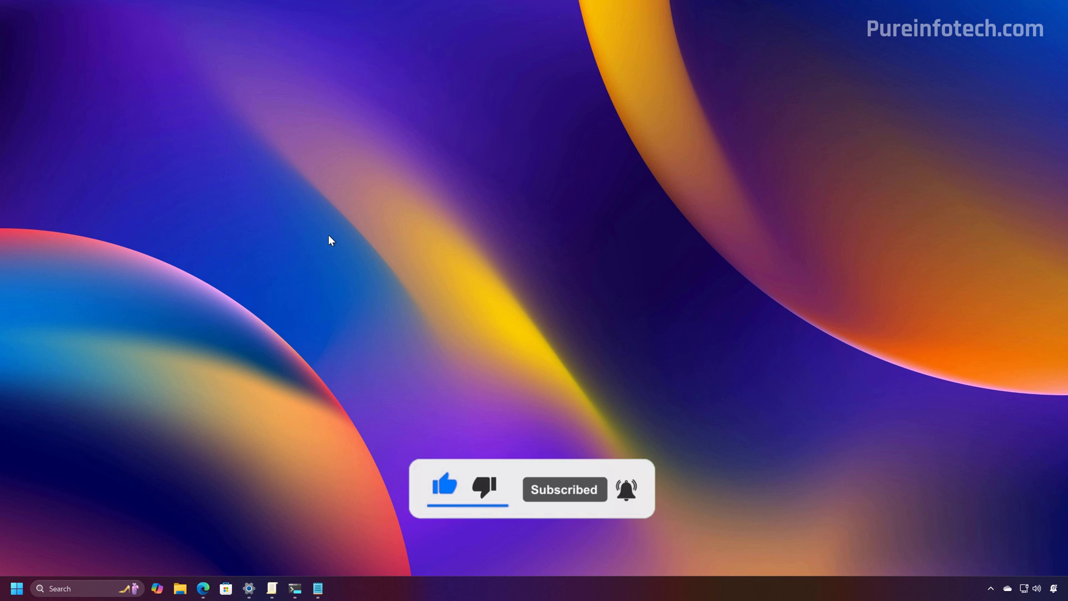